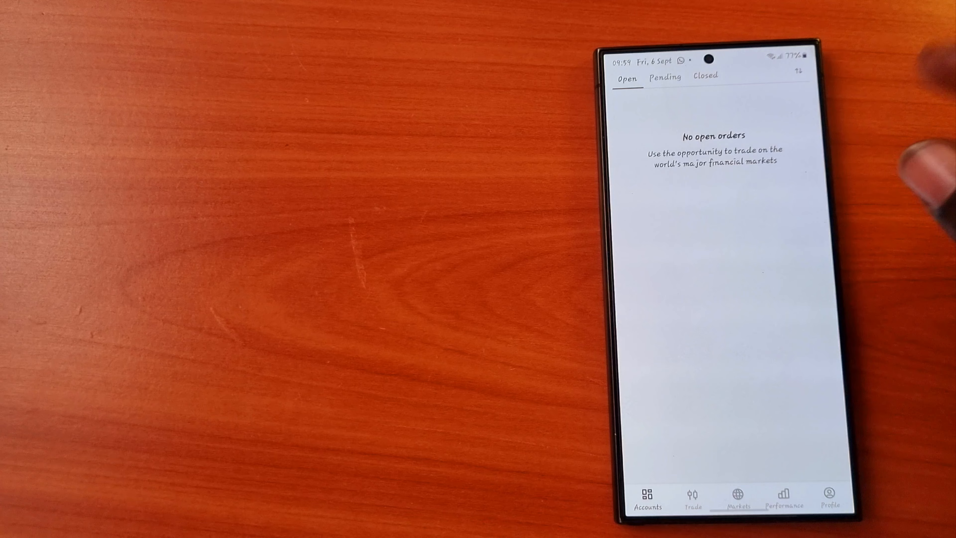
# Confirm the Pending orders tab is empty, then unlock WhatsApp by fingerprint to view the shared USDJPY chart
pyautogui.click(665, 75)
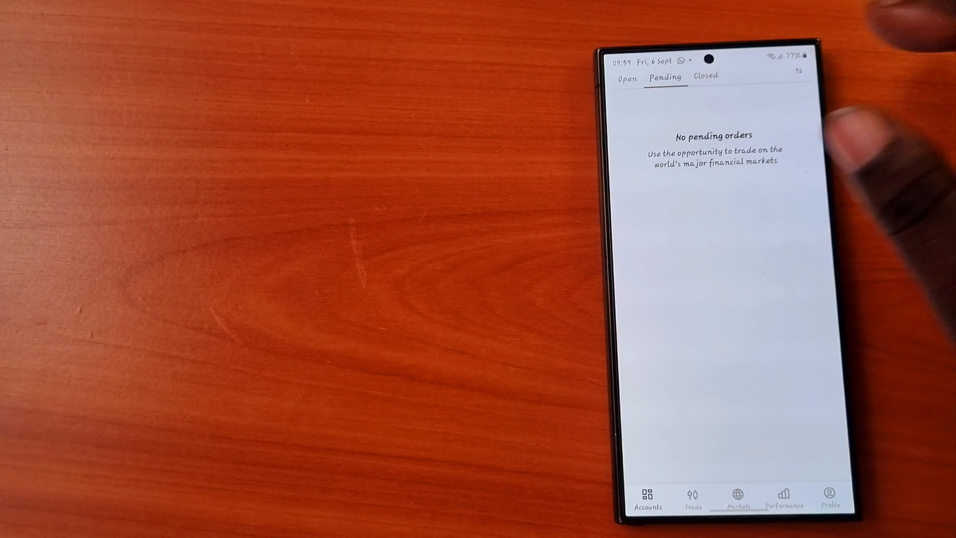
pyautogui.click(705, 75)
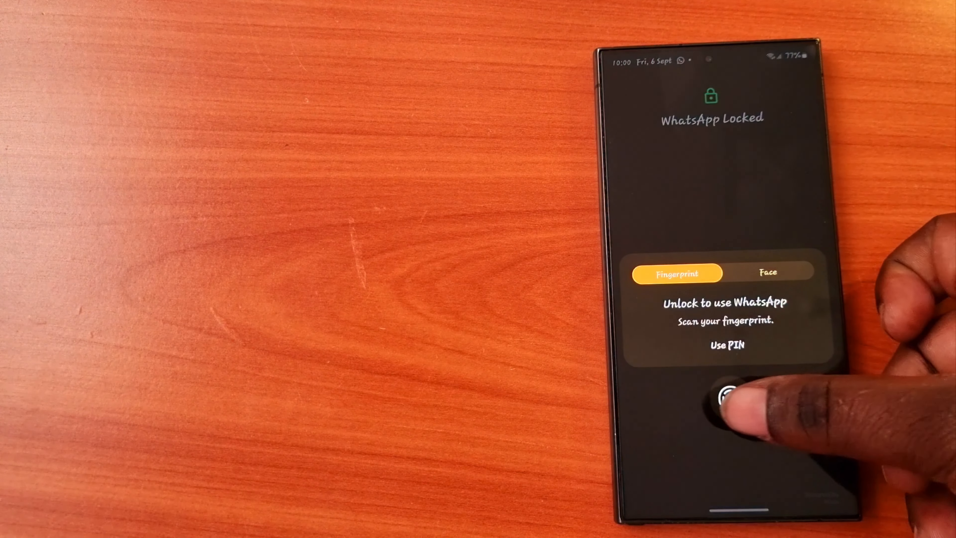
pyautogui.click(724, 402)
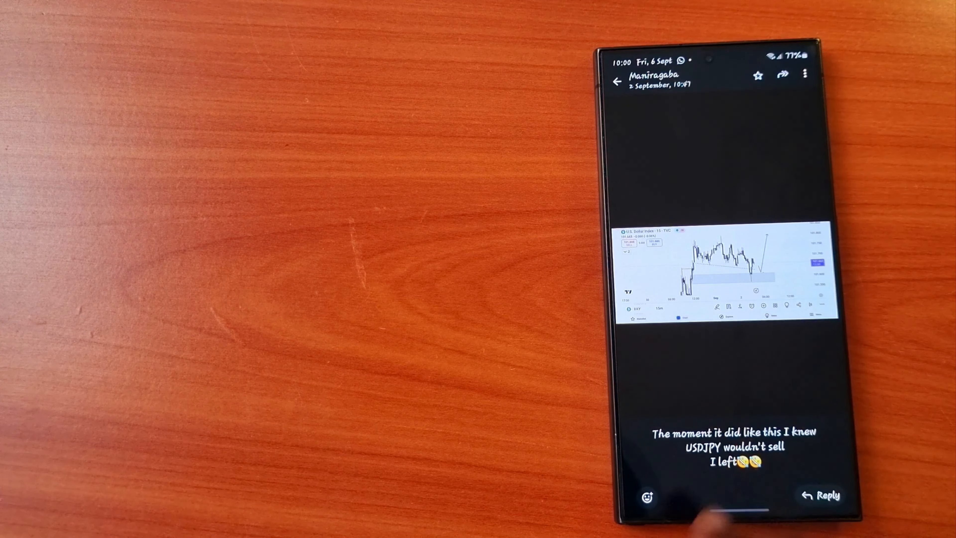